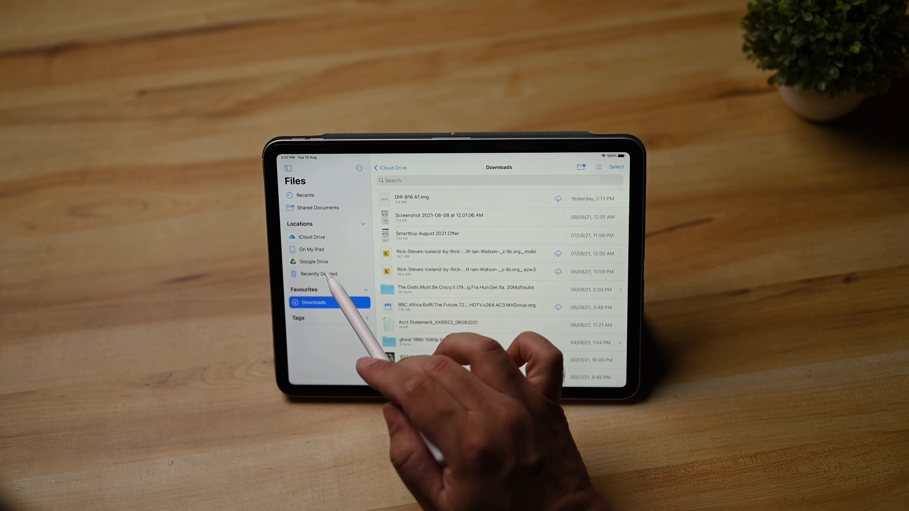
Show the empty Recently Deleted location in the Files sidebar.
{"action": "left_click", "coordinate": [321, 274]}
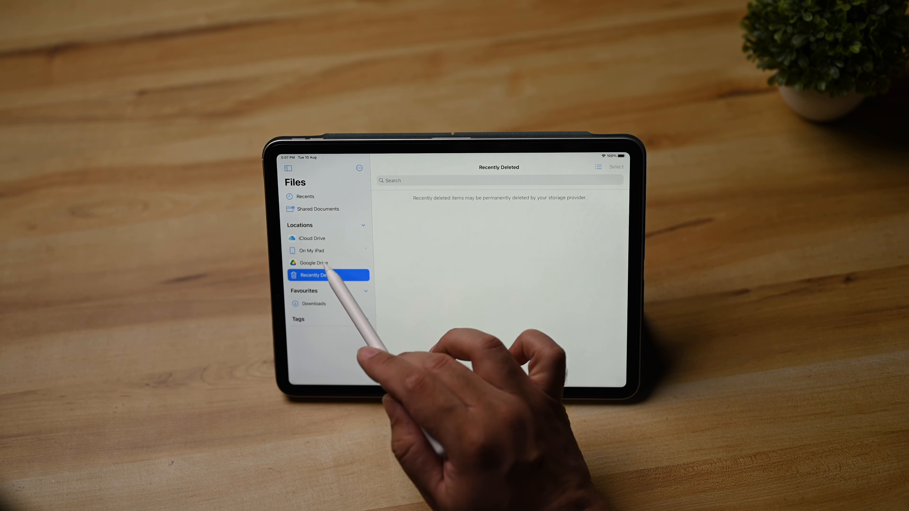
{"action": "left_click", "coordinate": [312, 250]}
{"action": "type", "text": "Printer"}
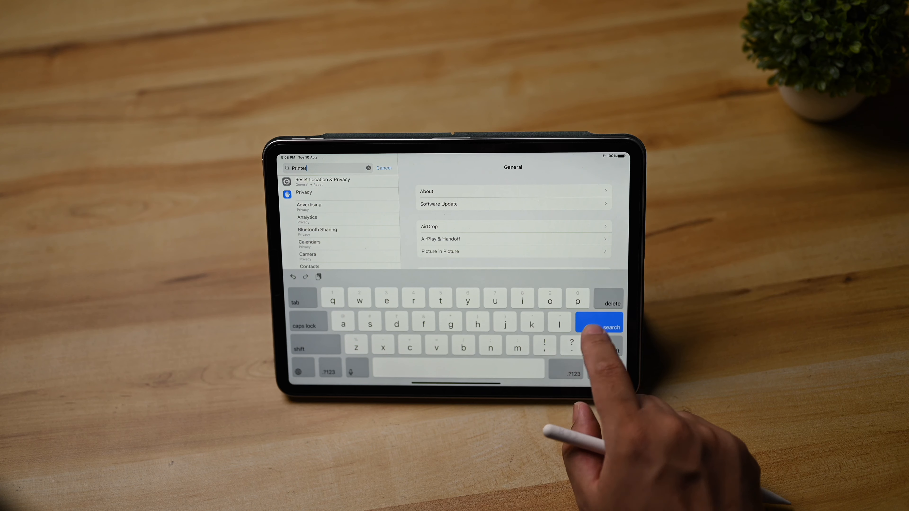
Search the iPad Settings for "Printer" to look for printer options.
{"action": "left_click", "coordinate": [609, 326]}
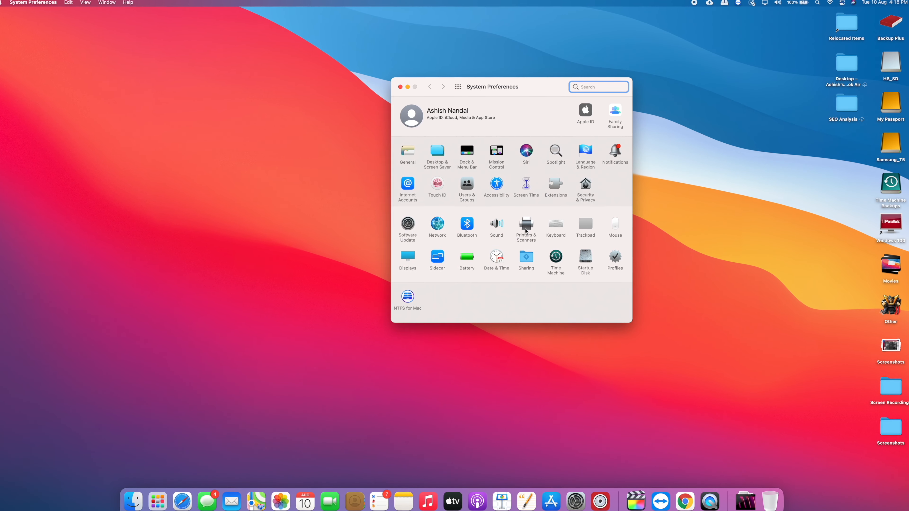
View the HP Deskjet 1050 J410 supply levels under Printers & Scanners Options & Supplies.
{"action": "left_click", "coordinate": [526, 227]}
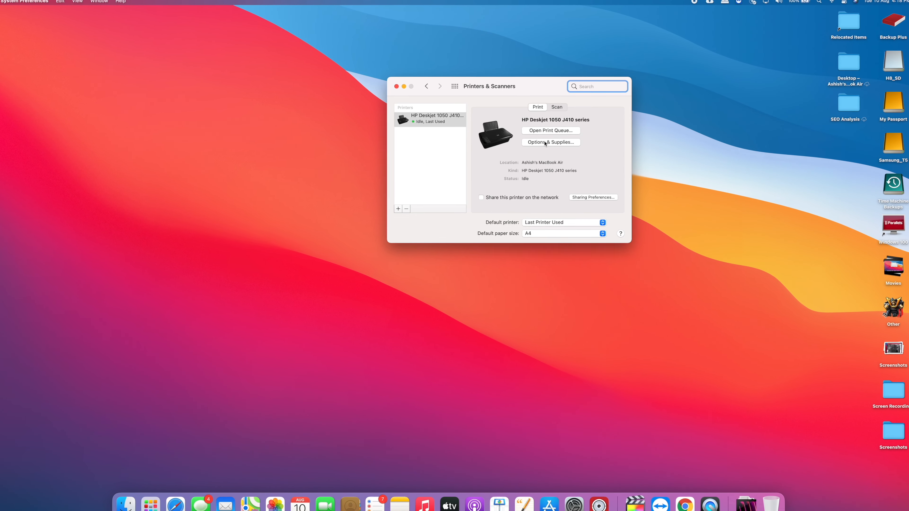
{"action": "left_click", "coordinate": [550, 142]}
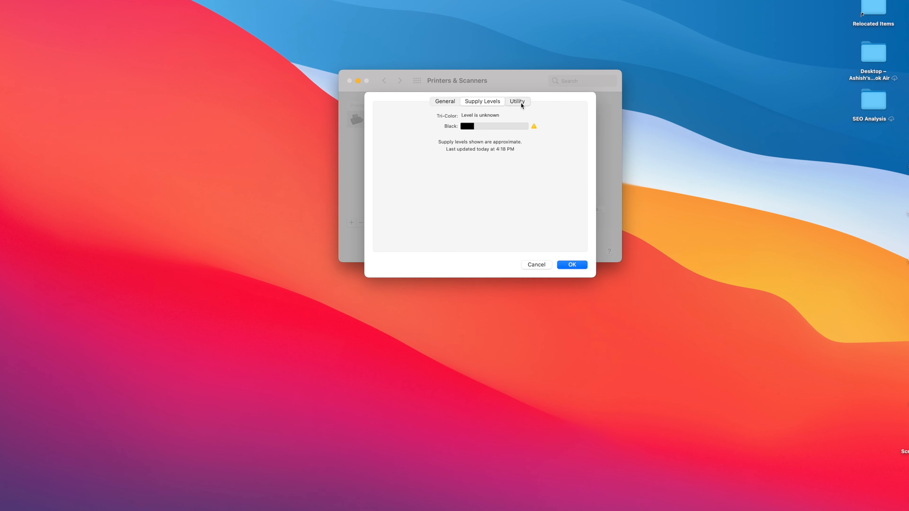
Launch HP Utility for the printer from the Utility section.
{"action": "left_click", "coordinate": [516, 101]}
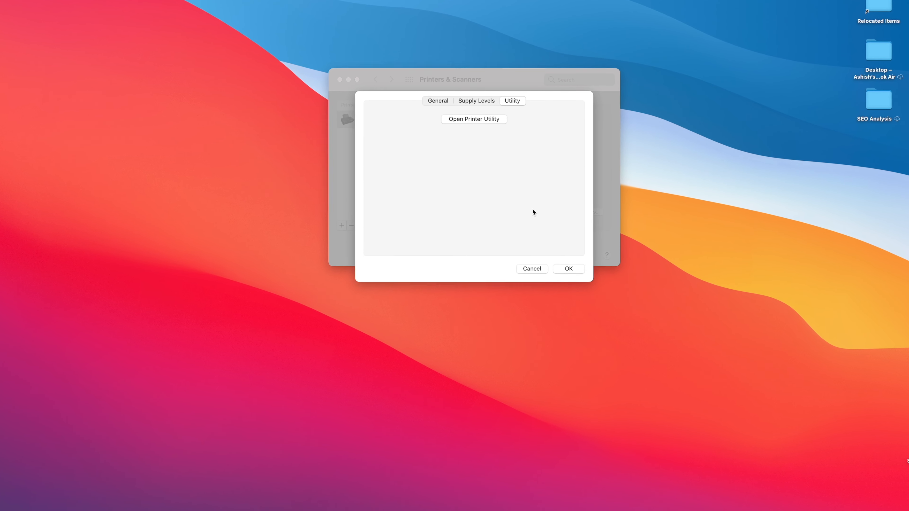
{"action": "left_click", "coordinate": [473, 119]}
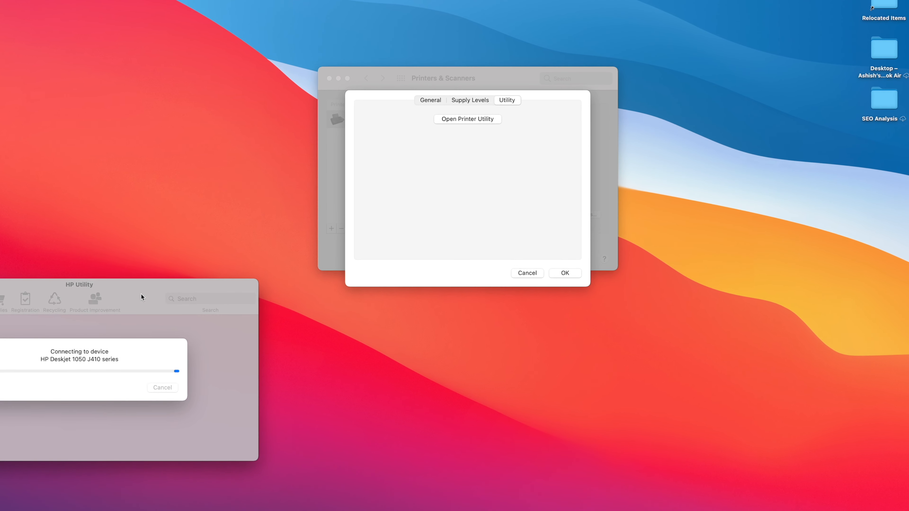